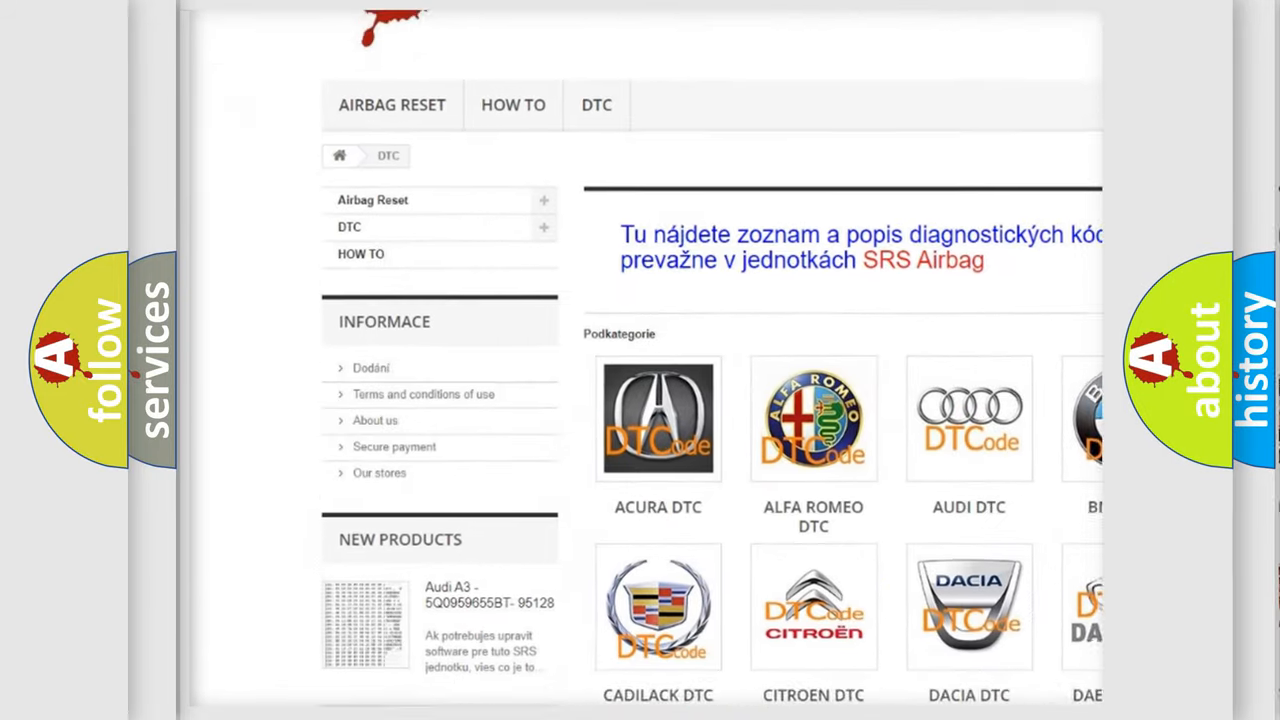
pyautogui.scroll(-3)
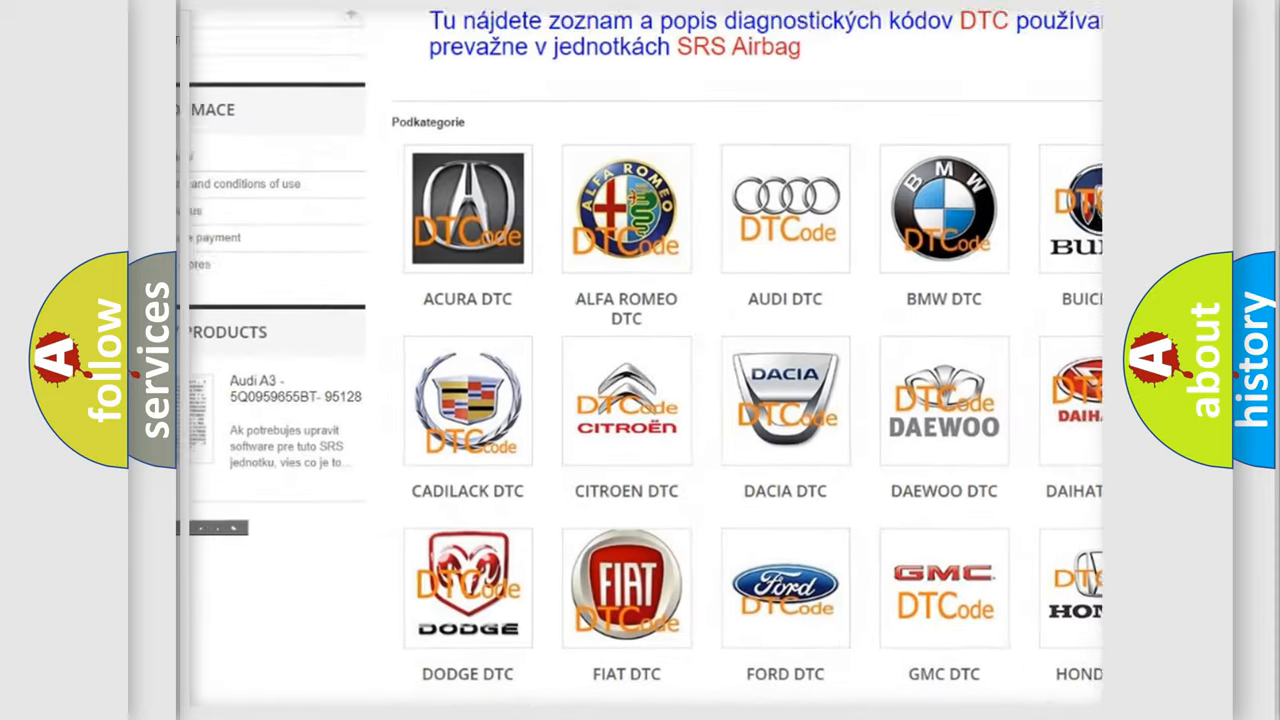
pyautogui.scroll(-3)
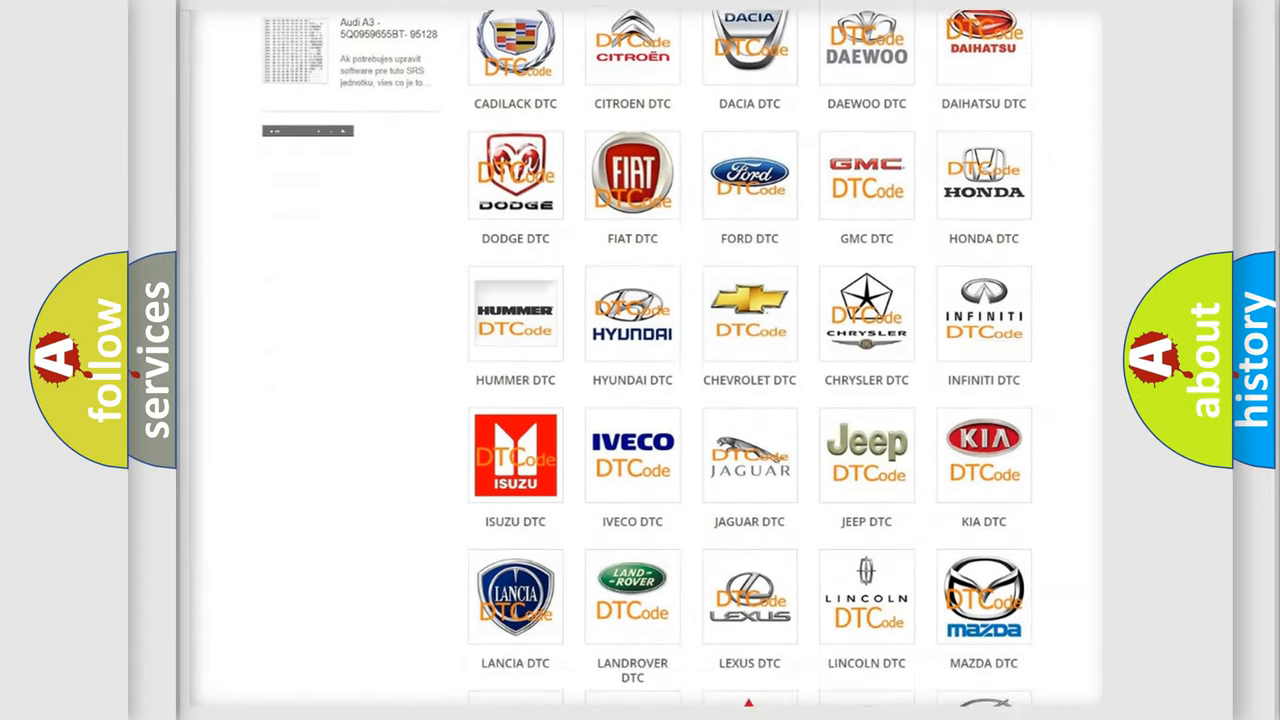
pyautogui.scroll(-3)
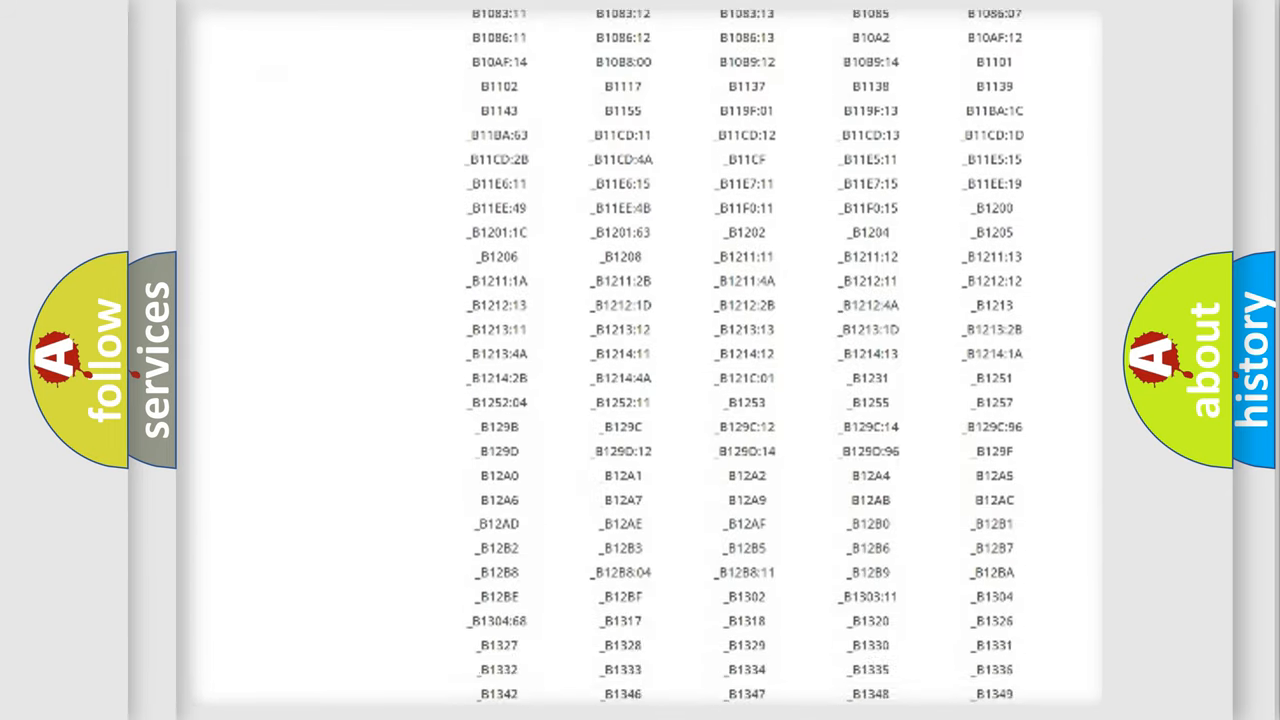
pyautogui.scroll(-3)
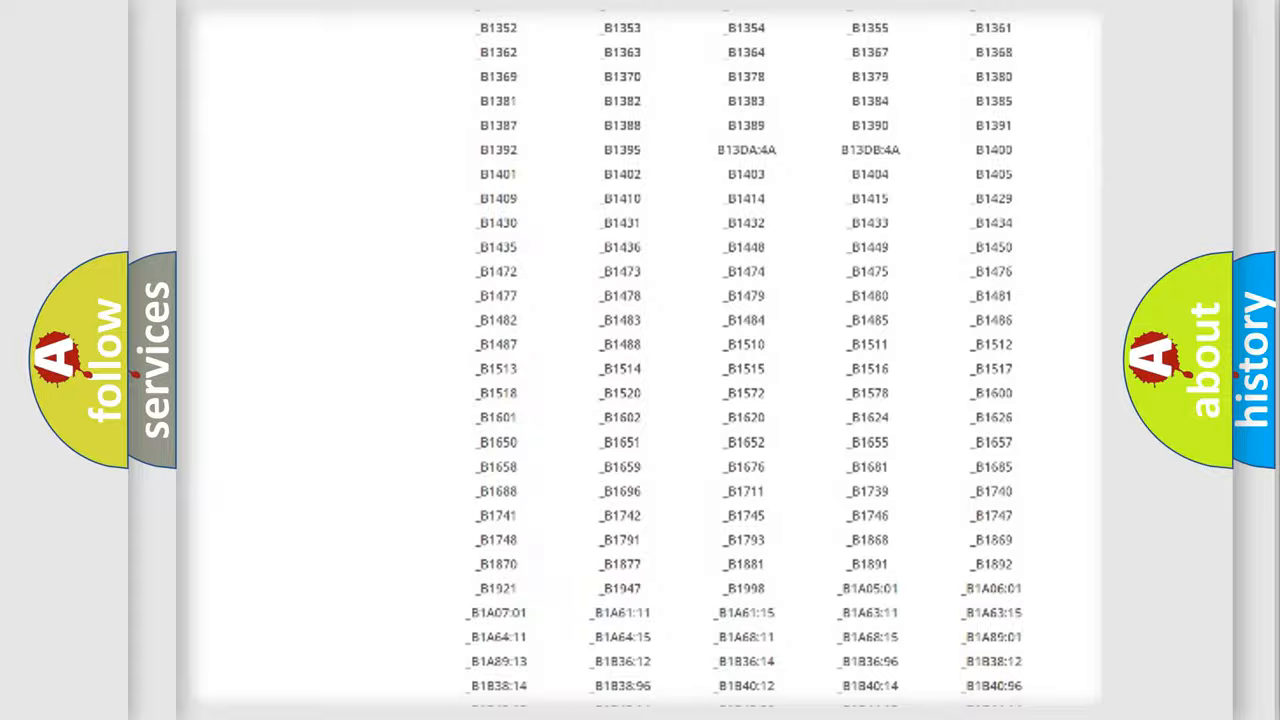